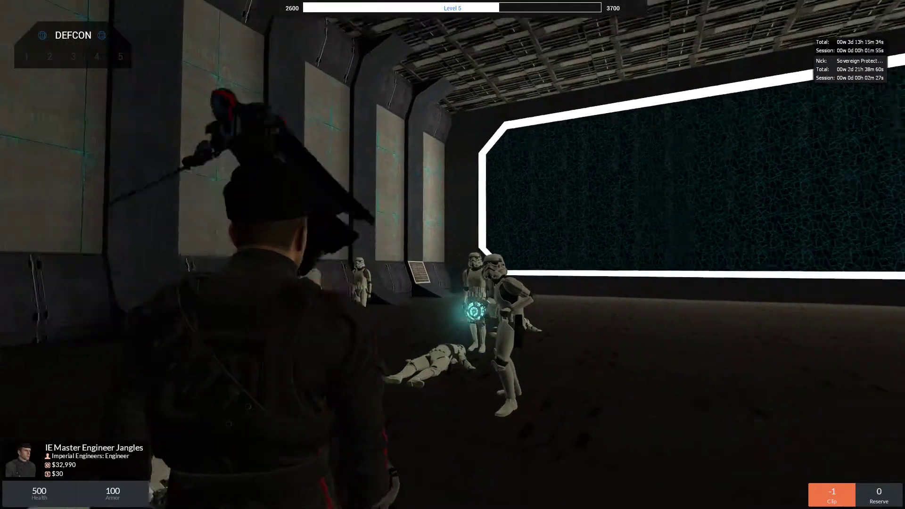
Bring up the Steam overlay web browser on the Google home page over the game.
{"action": "key", "text": "tab"}
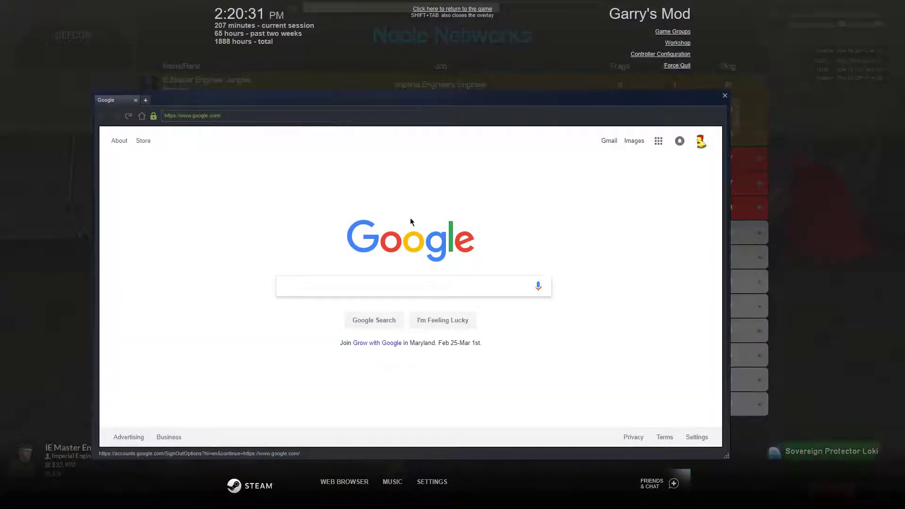
Search Google for 'sovereign', refine to 'sovereign protector', and browse down the results.
{"action": "type", "text": "s"}
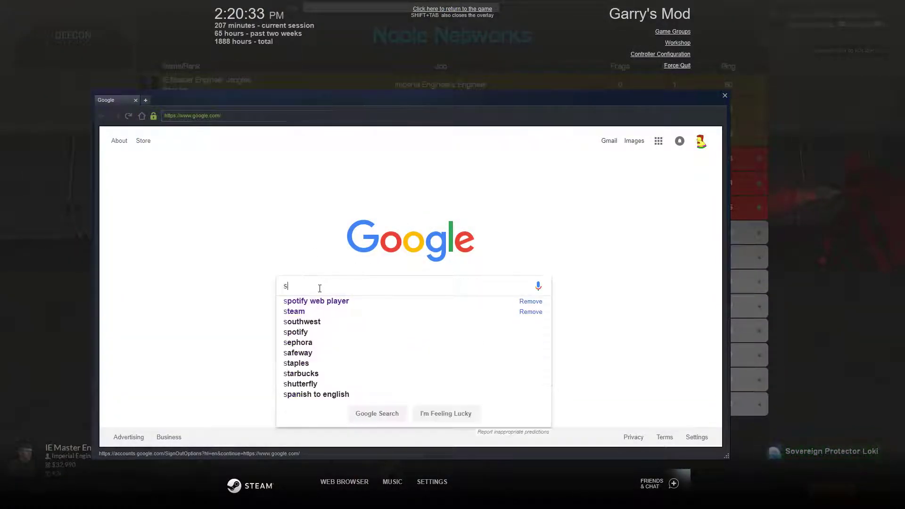
{"action": "type", "text": "ove"}
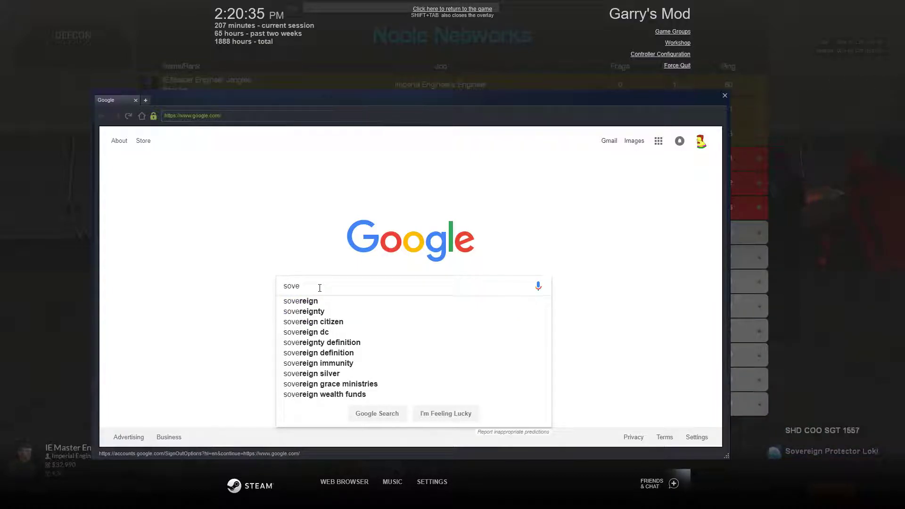
{"action": "left_click", "coordinate": [300, 301]}
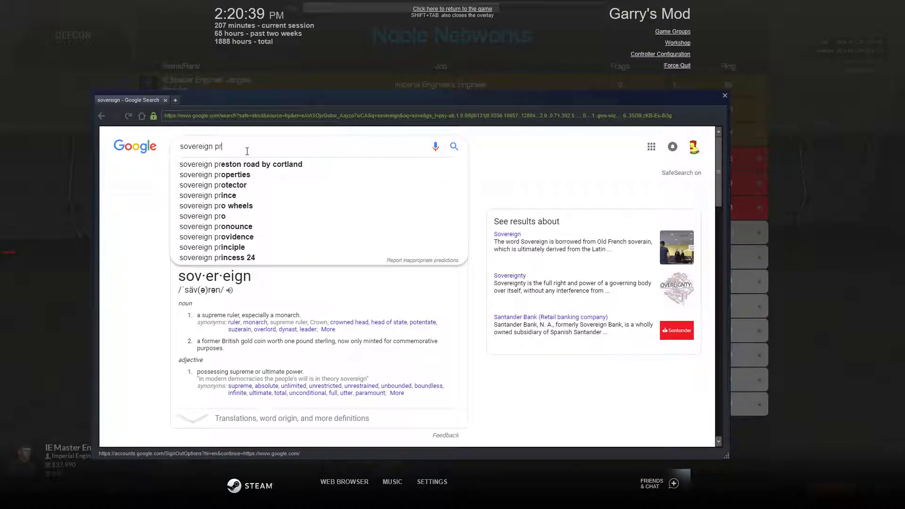
{"action": "type", "text": "ot"}
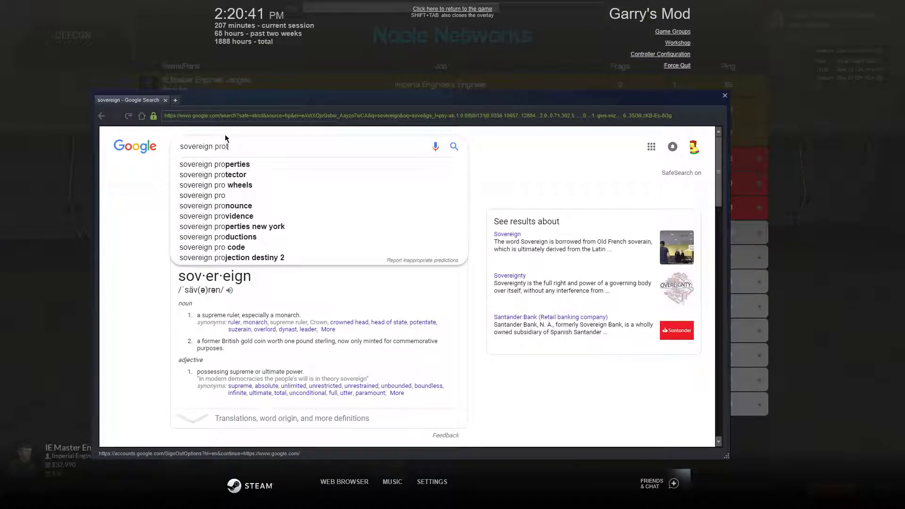
{"action": "left_click", "coordinate": [213, 175]}
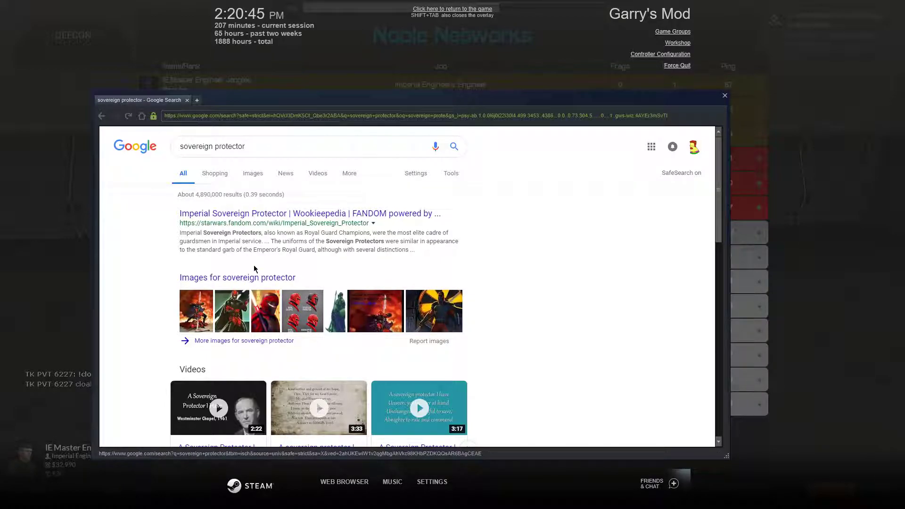
{"action": "scroll", "scroll_direction": "down", "scroll_amount": 3}
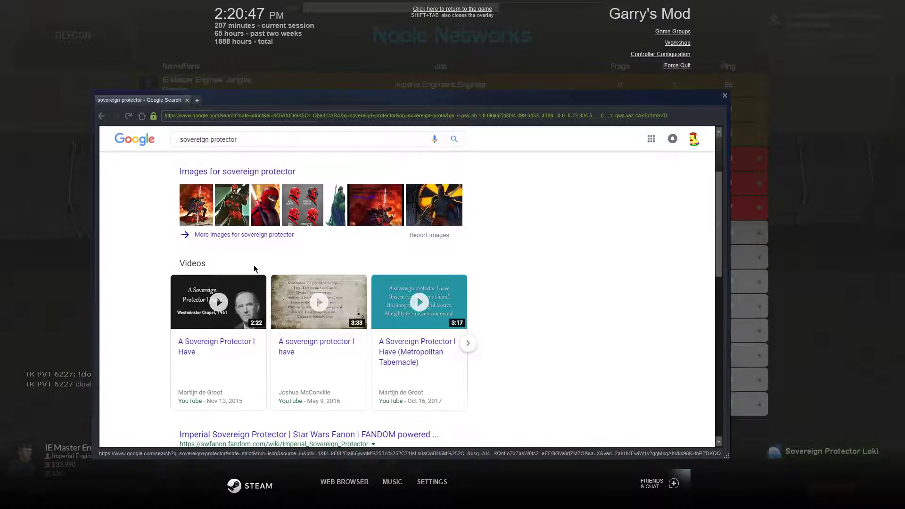
{"action": "scroll", "scroll_direction": "down", "scroll_amount": 3}
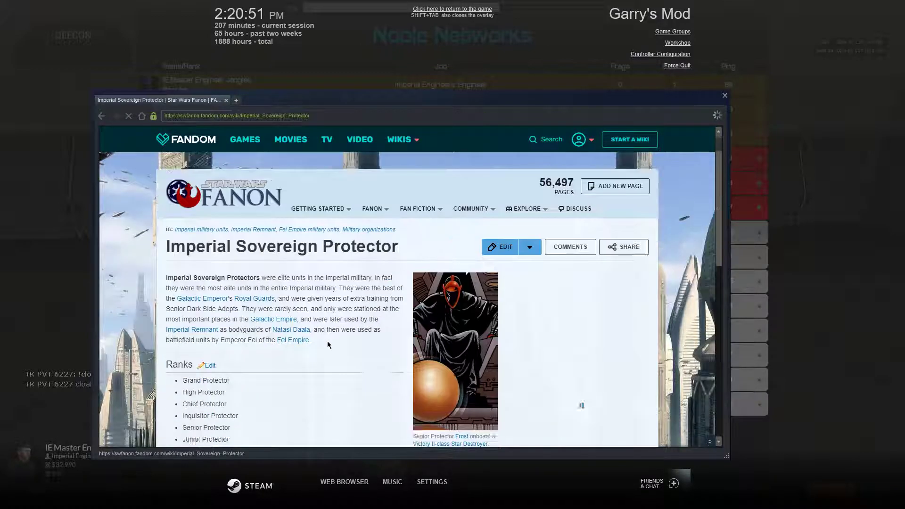
Read down the Imperial Sovereign Protector article through its Ranks and Members sections.
{"action": "scroll", "scroll_direction": "down", "scroll_amount": 3}
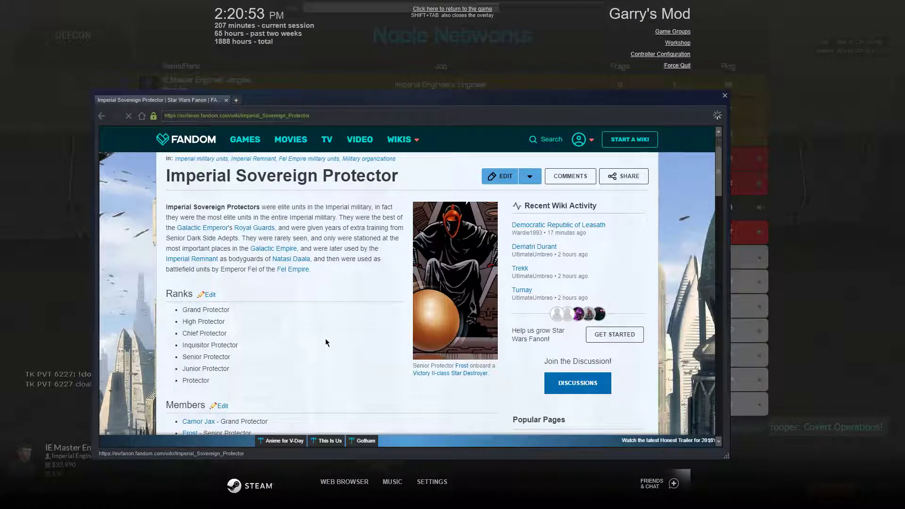
{"action": "scroll", "scroll_direction": "down", "scroll_amount": 3}
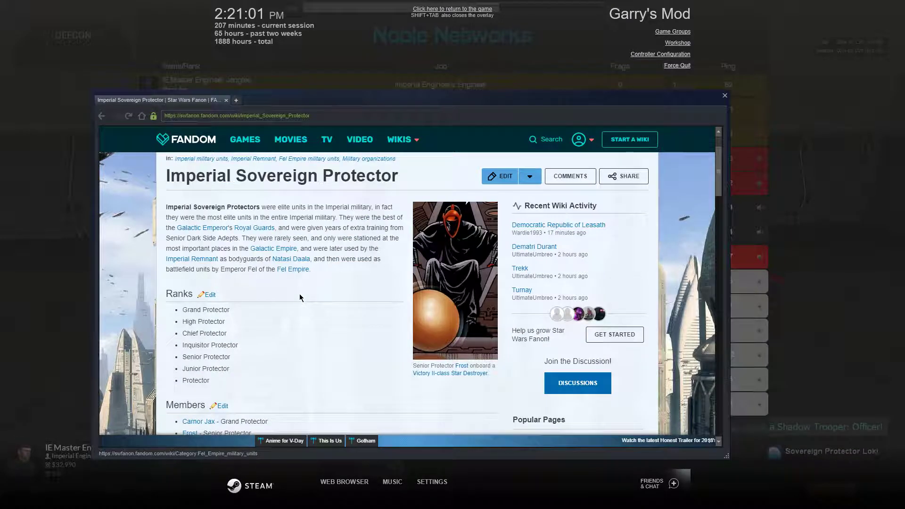
{"action": "scroll", "scroll_direction": "down", "scroll_amount": 3}
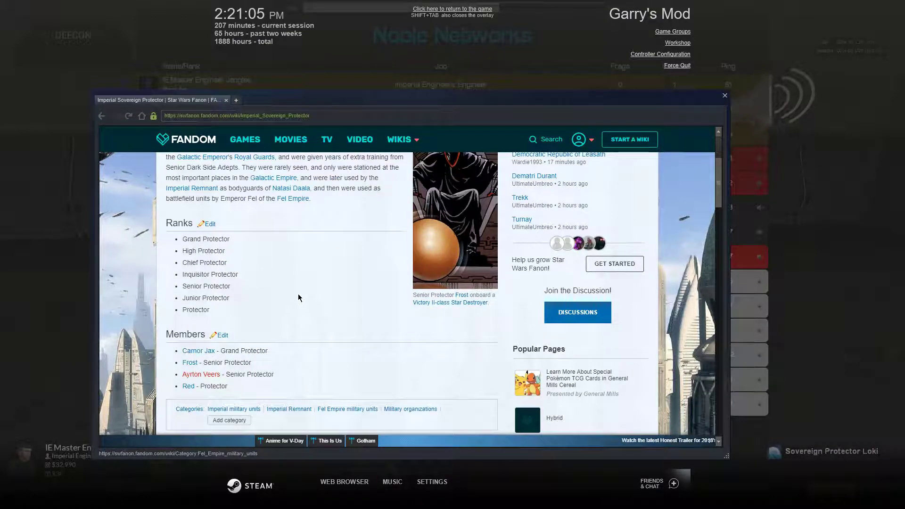
{"action": "scroll", "scroll_direction": "down", "scroll_amount": 3}
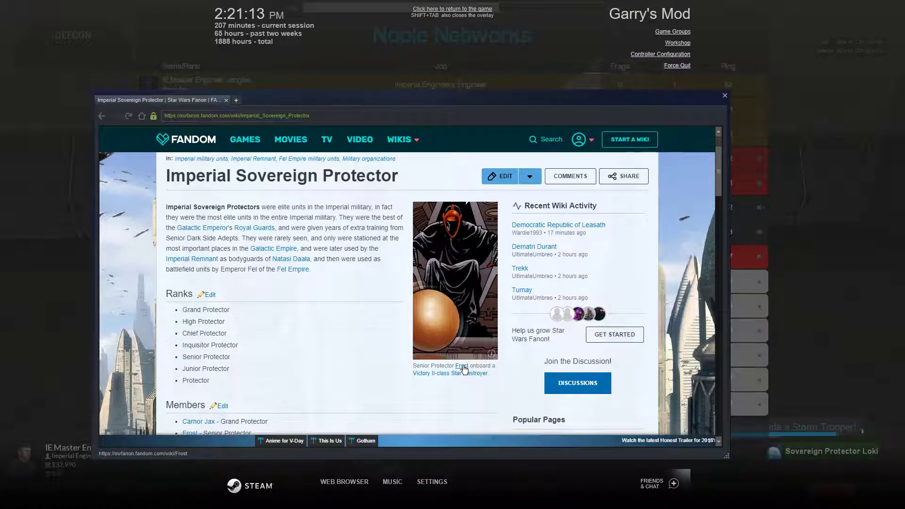
Open Senior Protector Frost's article and read down to his Yinchorr training section.
{"action": "left_click", "coordinate": [460, 368]}
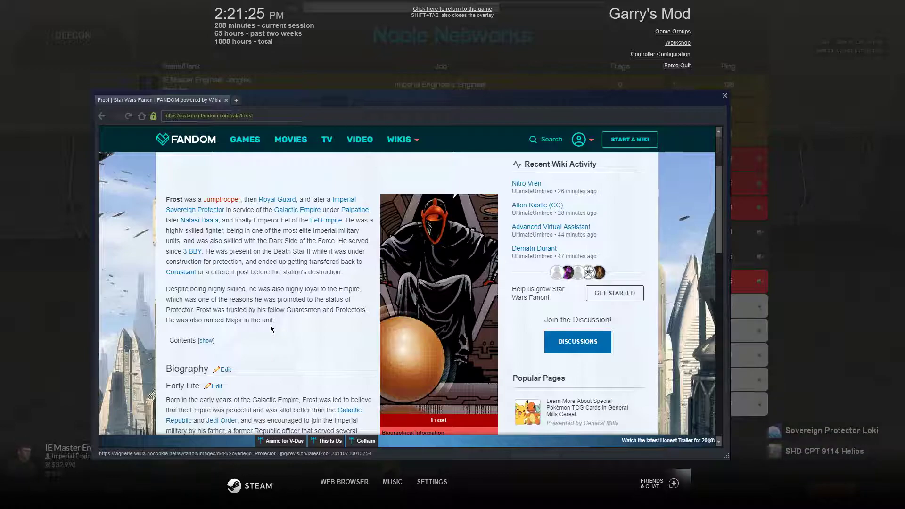
{"action": "scroll", "scroll_direction": "down", "scroll_amount": 3}
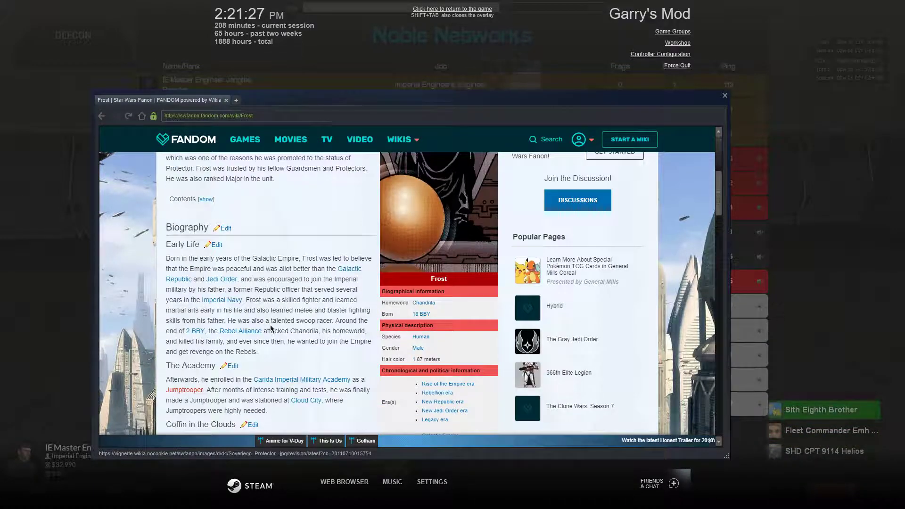
{"action": "scroll", "scroll_direction": "down", "scroll_amount": 3}
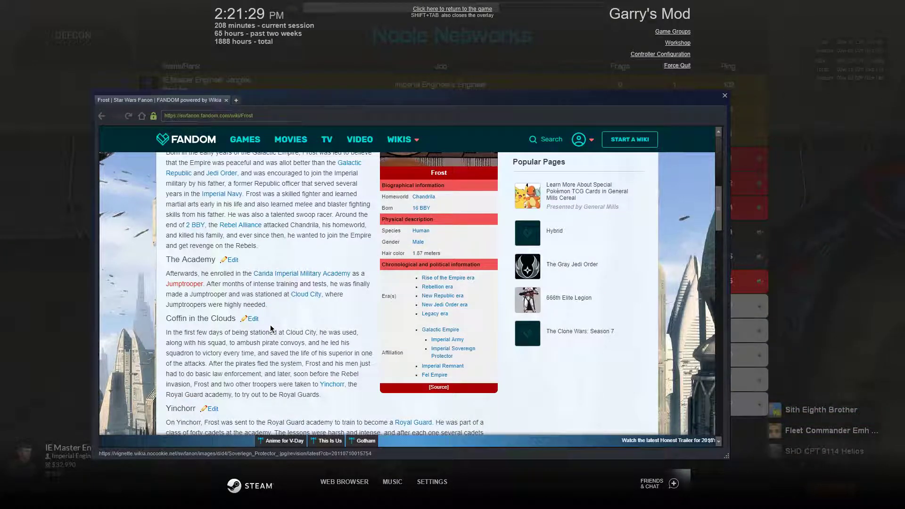
{"action": "scroll", "scroll_direction": "down", "scroll_amount": 3}
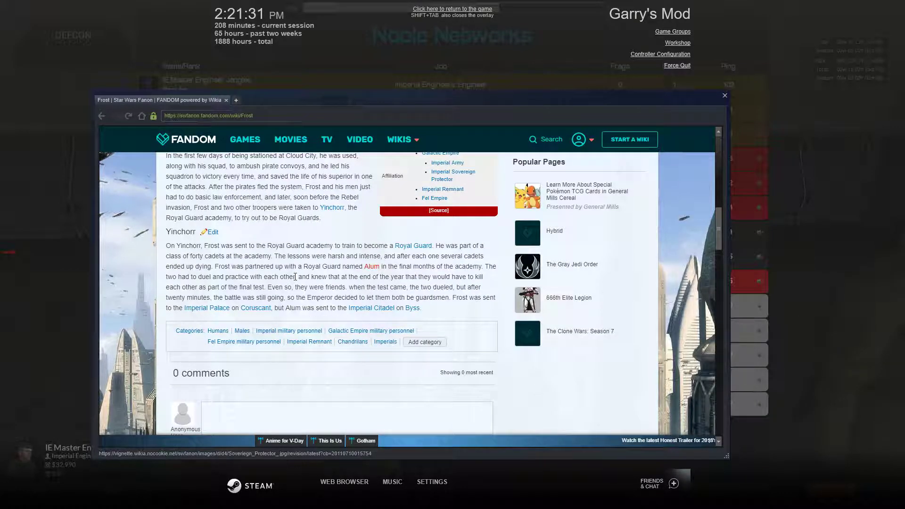
{"action": "mouse_move", "coordinate": [294, 282]}
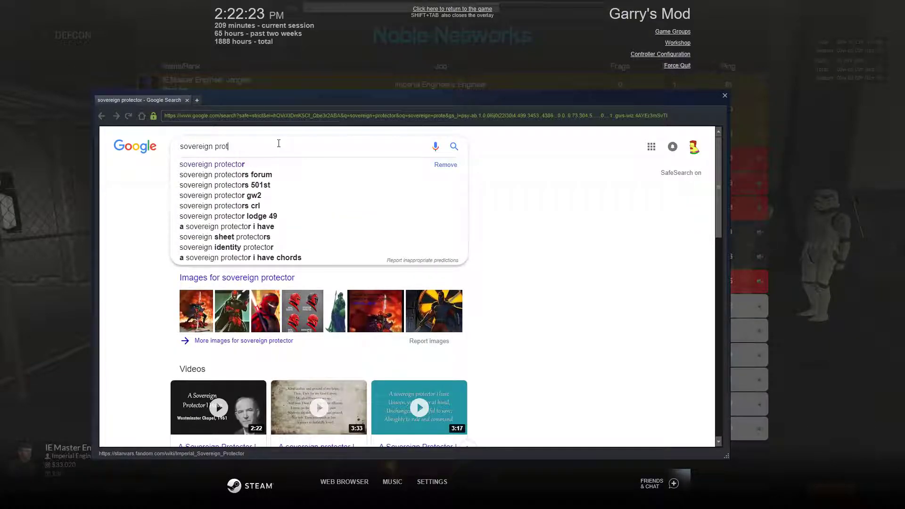
Search Google for 'imperial royal guard' and browse the results.
{"action": "type", "text": "roll"}
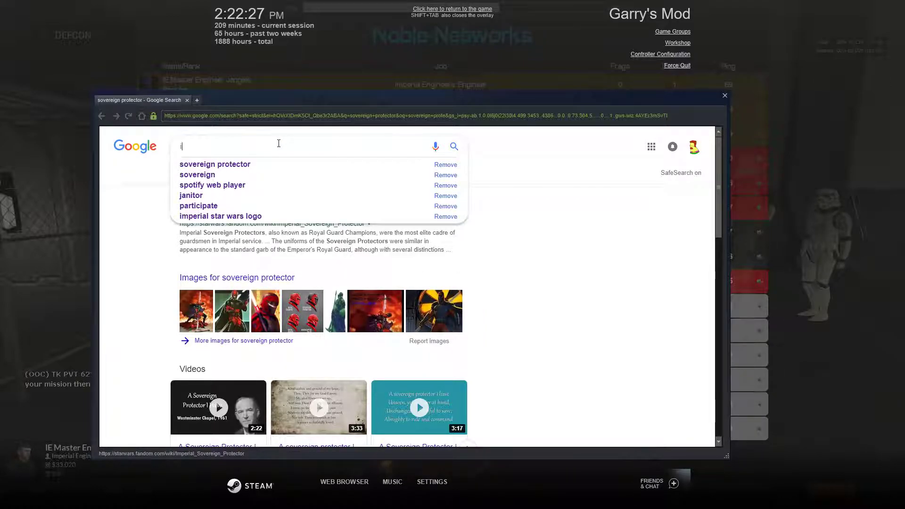
{"action": "type", "text": "imper"}
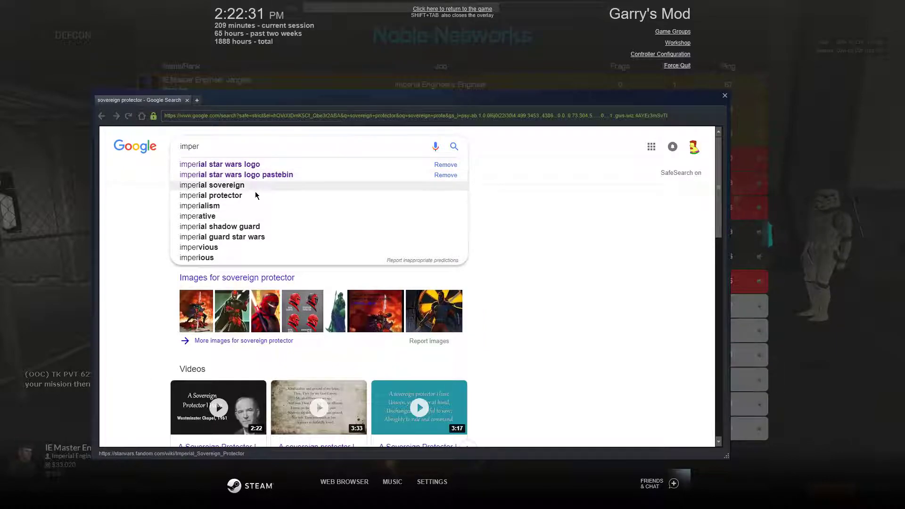
{"action": "left_click", "coordinate": [199, 205]}
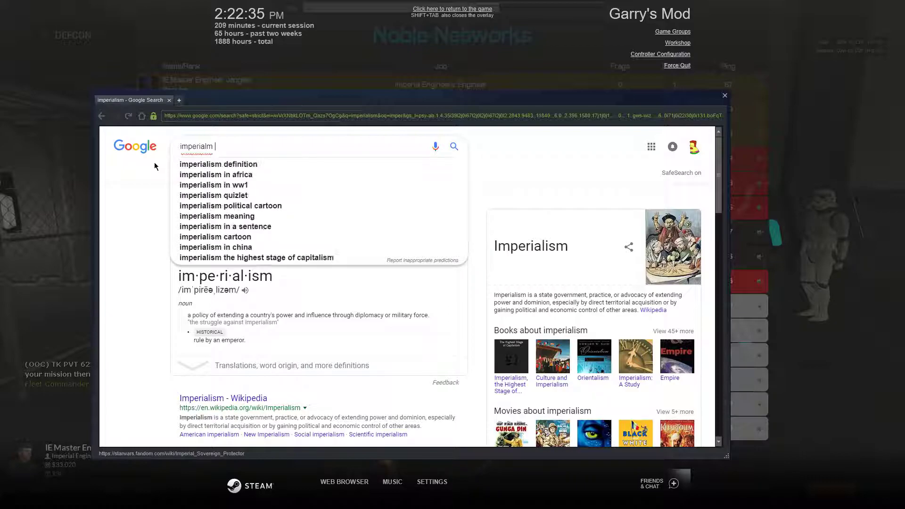
{"action": "type", "text": "imperial royal guard"}
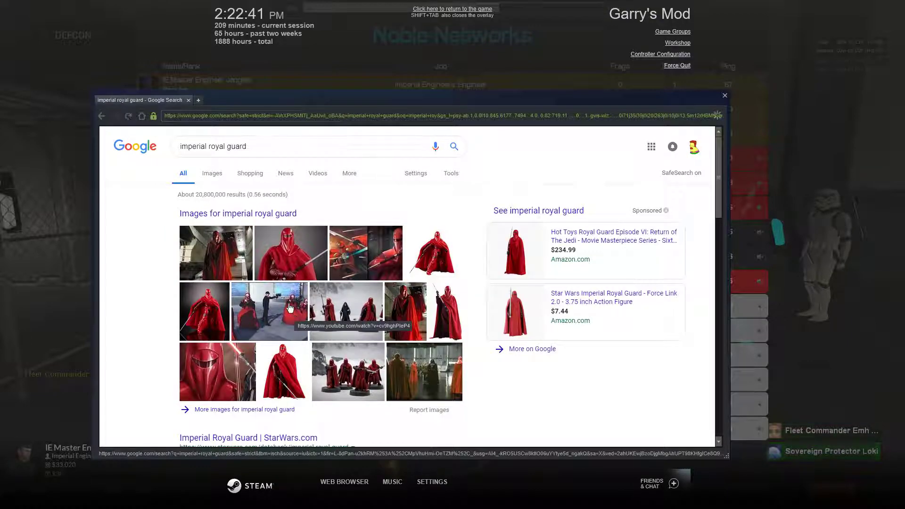
{"action": "scroll", "scroll_direction": "down", "scroll_amount": 3}
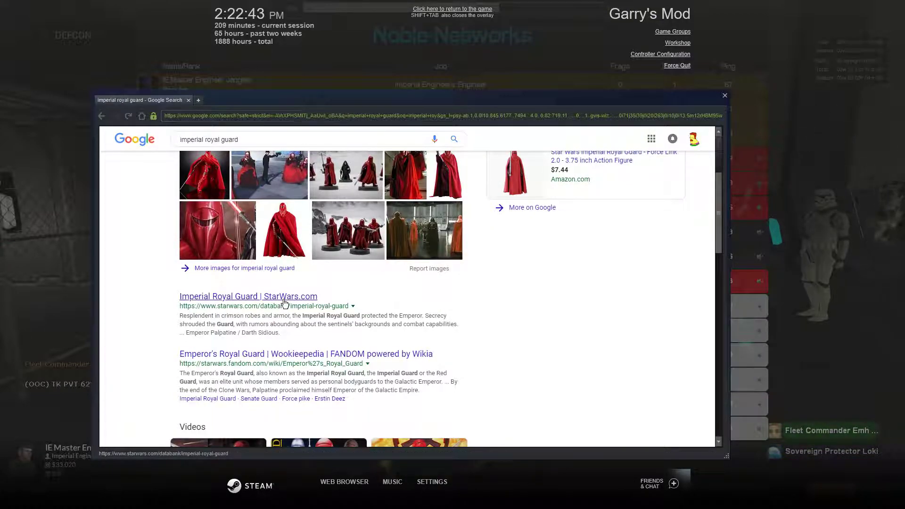
{"action": "left_click", "coordinate": [248, 296]}
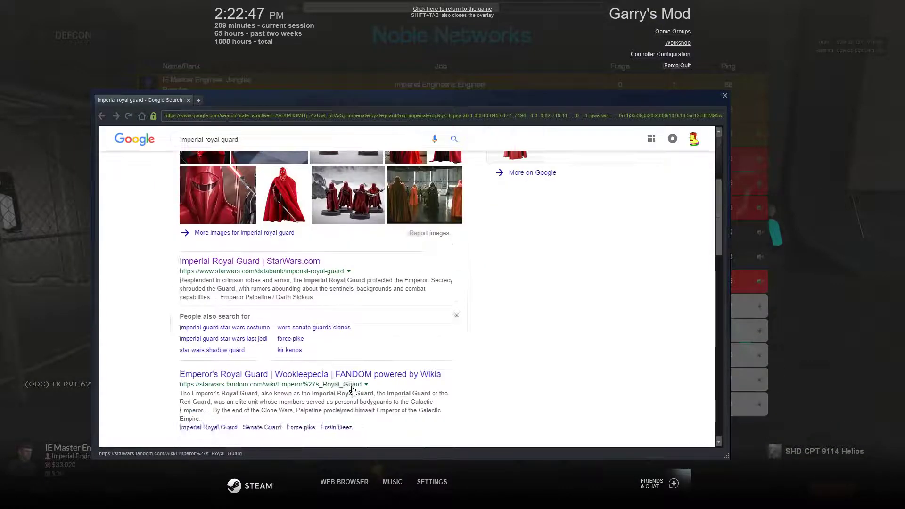
Open the Wookieepedia Emperor's Royal Guard result.
{"action": "left_click", "coordinate": [311, 374]}
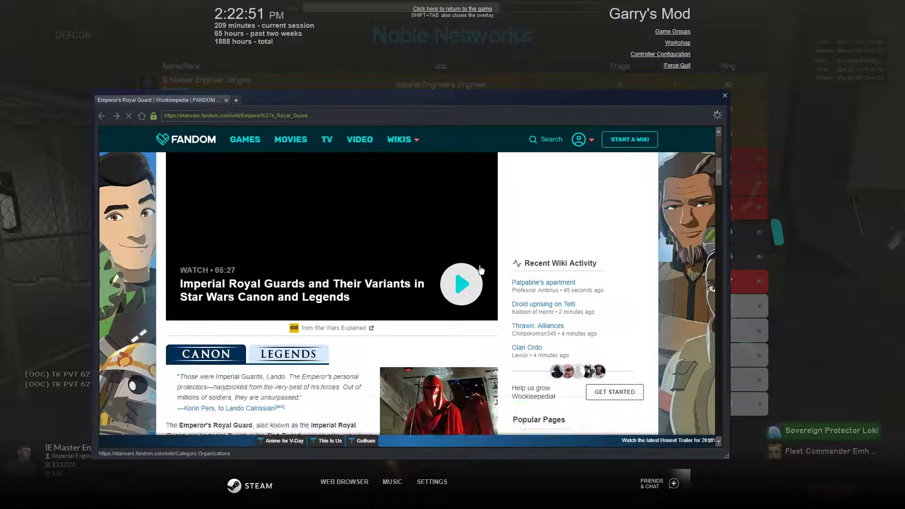
Read the Emperor's Royal Guard article down to its Description, dismissing a stray context menu.
{"action": "scroll", "scroll_direction": "down", "scroll_amount": 3}
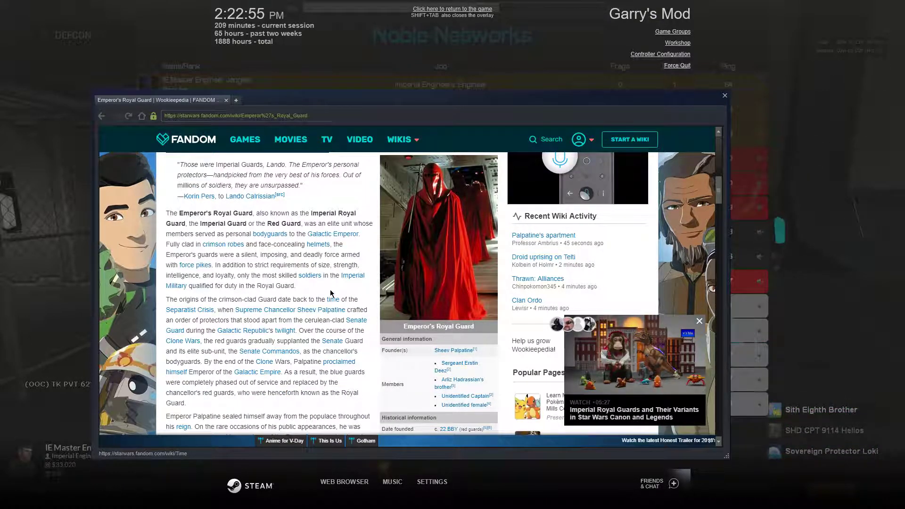
{"action": "scroll", "scroll_direction": "down", "scroll_amount": 3}
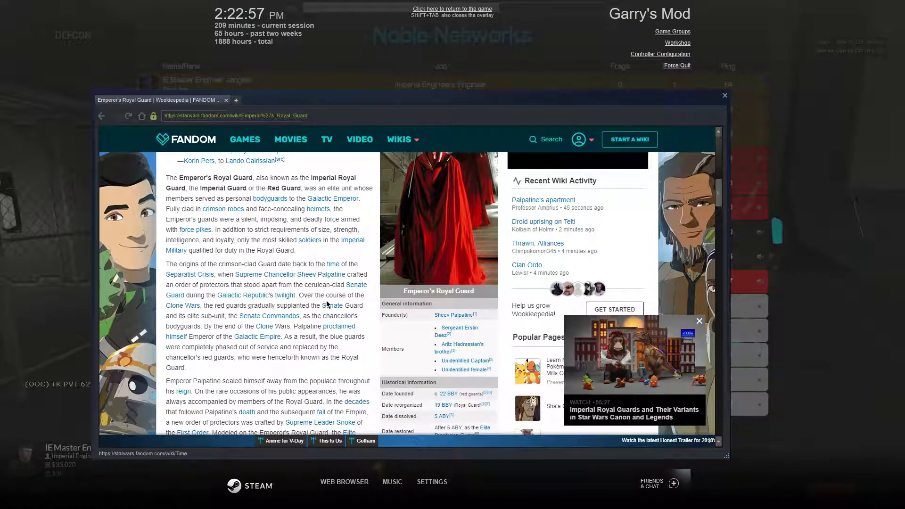
{"action": "scroll", "scroll_direction": "down", "scroll_amount": 3}
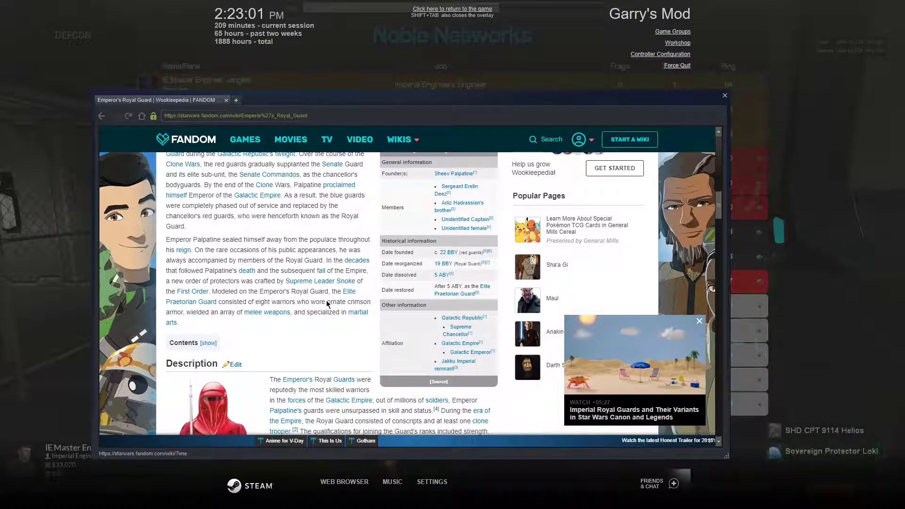
{"action": "scroll", "scroll_direction": "down", "scroll_amount": 3}
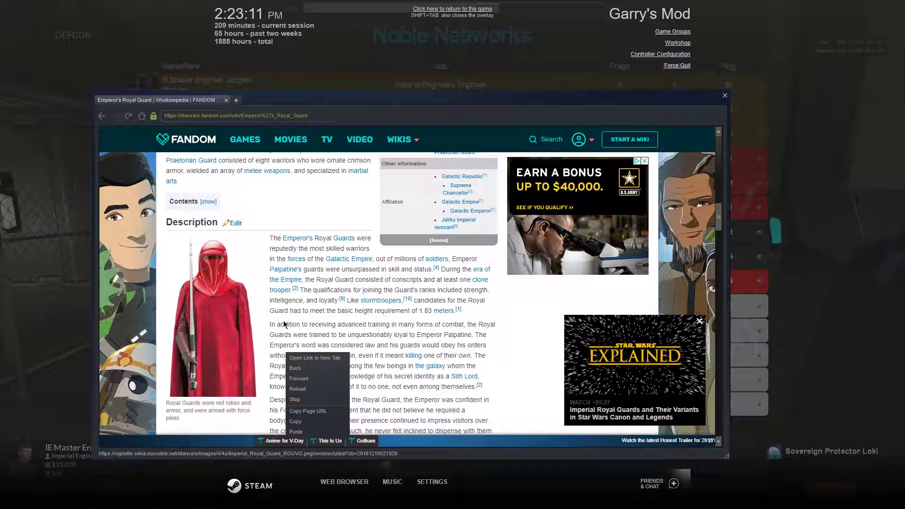
{"action": "left_click", "coordinate": [283, 327]}
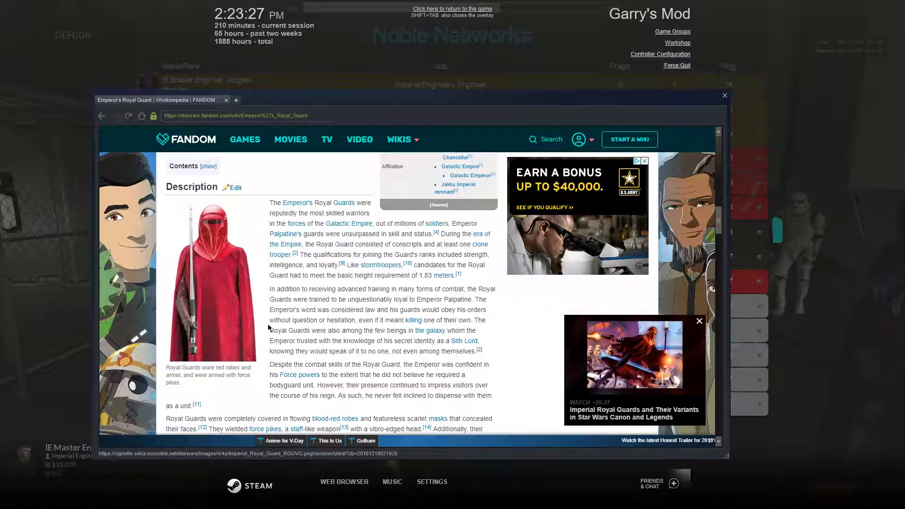
{"action": "scroll", "scroll_direction": "down", "scroll_amount": 3}
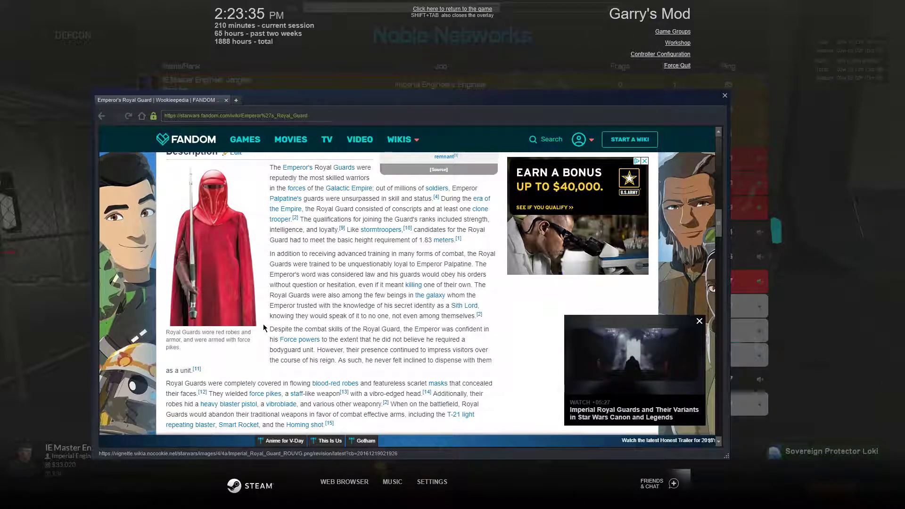
{"action": "scroll", "scroll_direction": "down", "scroll_amount": 3}
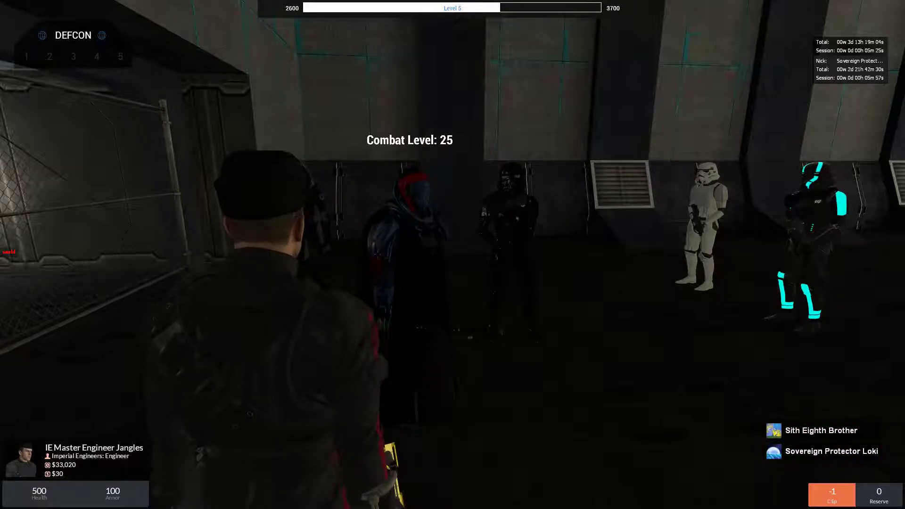
Reopen the browser, read through History, Legacy and Appearances, then go back to the Google results.
{"action": "key", "text": "shift+tab"}
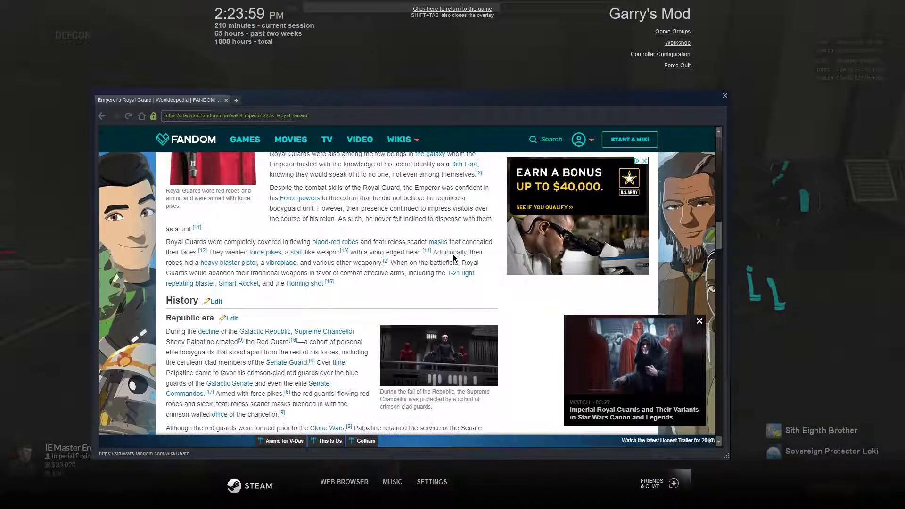
{"action": "scroll", "scroll_direction": "down", "scroll_amount": 3}
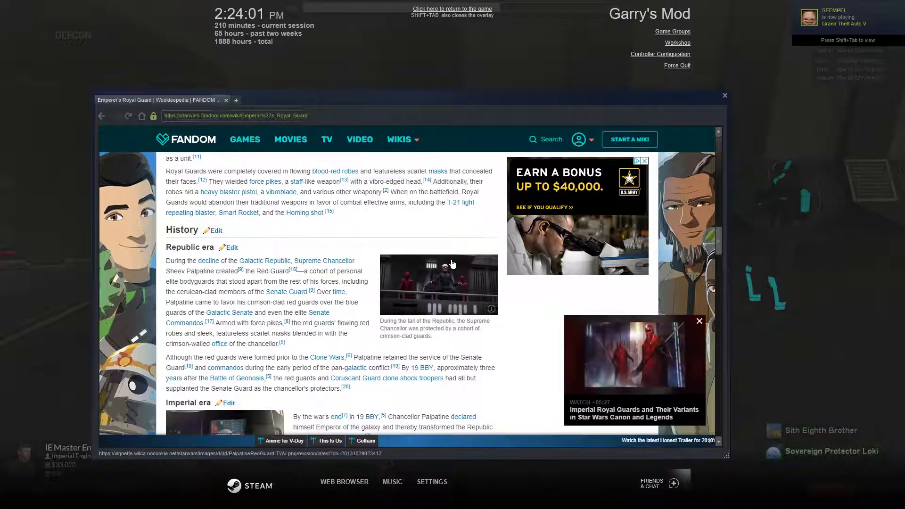
{"action": "scroll", "scroll_direction": "down", "scroll_amount": 3}
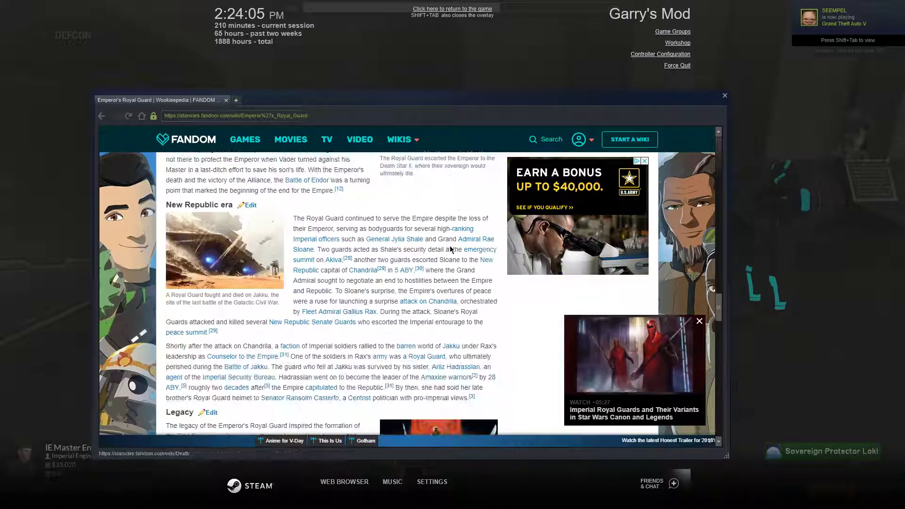
{"action": "scroll", "scroll_direction": "down", "scroll_amount": 3}
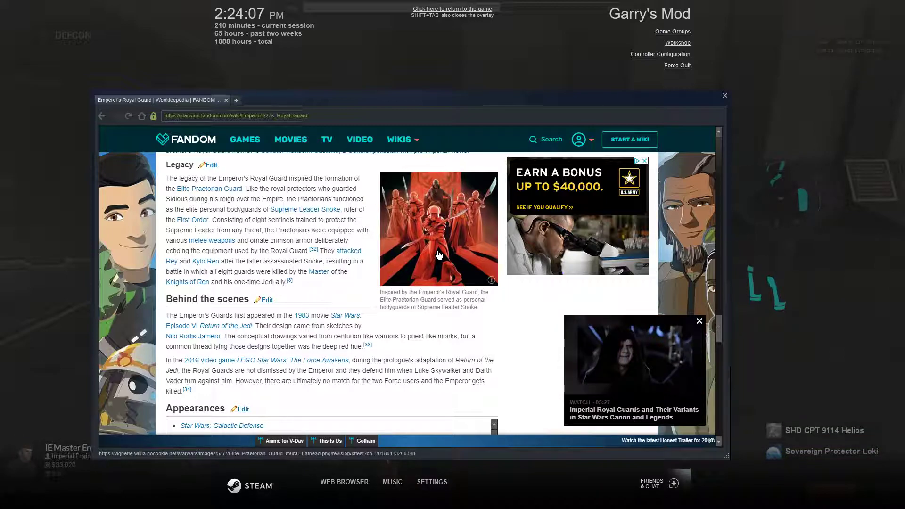
{"action": "scroll", "scroll_direction": "down", "scroll_amount": 3}
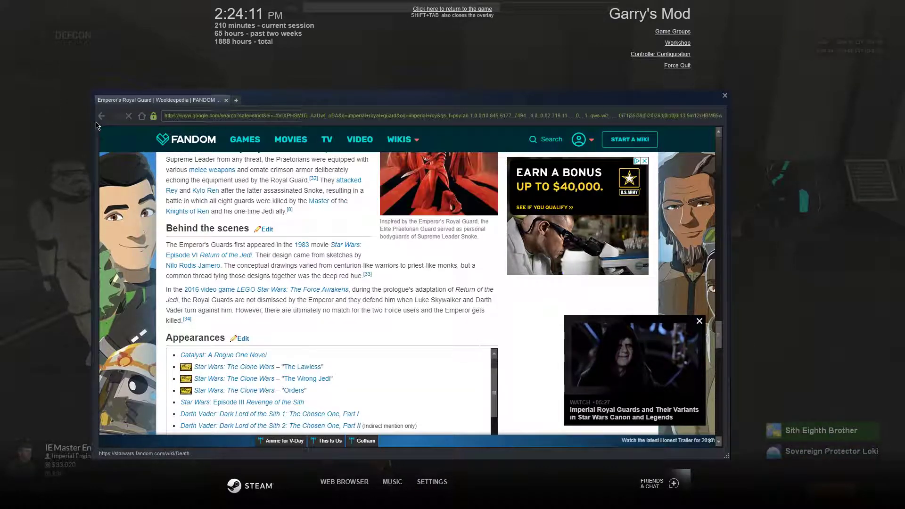
{"action": "left_click", "coordinate": [101, 116]}
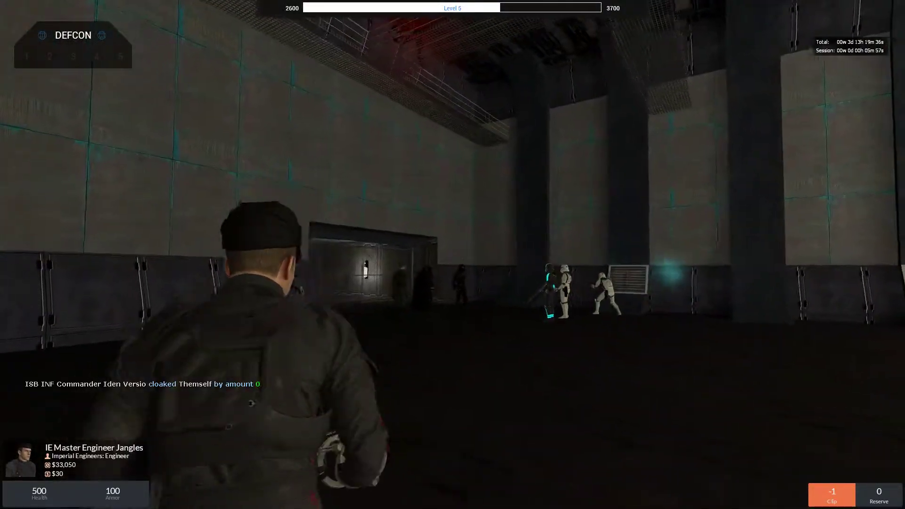
Show the Noble Networks scoreboard listing Sovereign Protector Loki, hide it, then show it again.
{"action": "key", "text": "tab"}
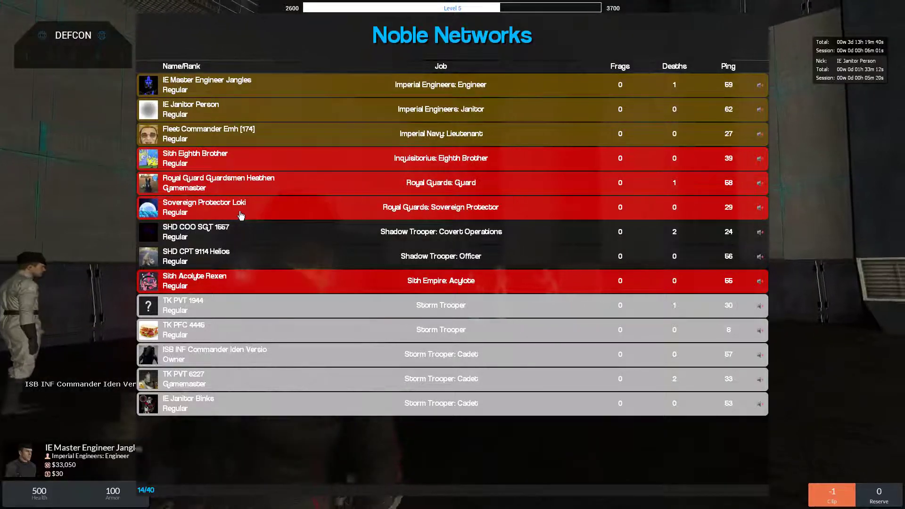
{"action": "key", "text": "tab"}
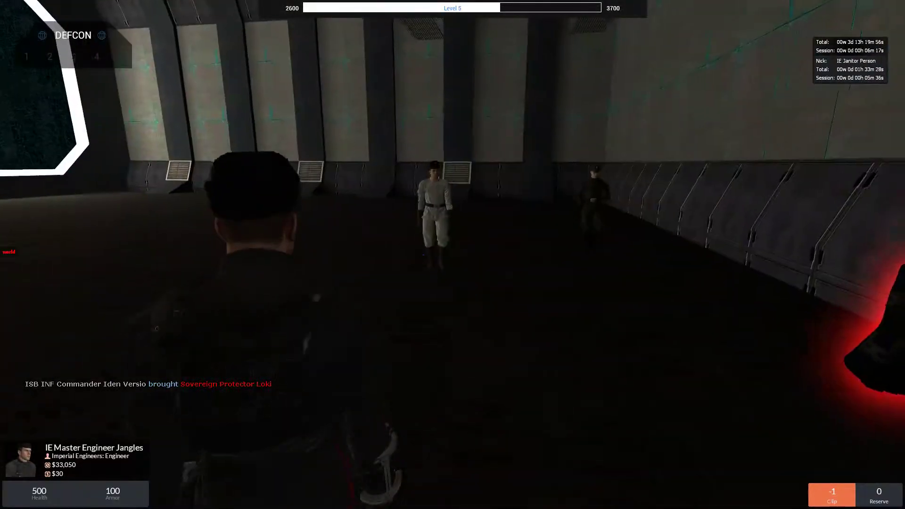
{"action": "key", "text": "tab"}
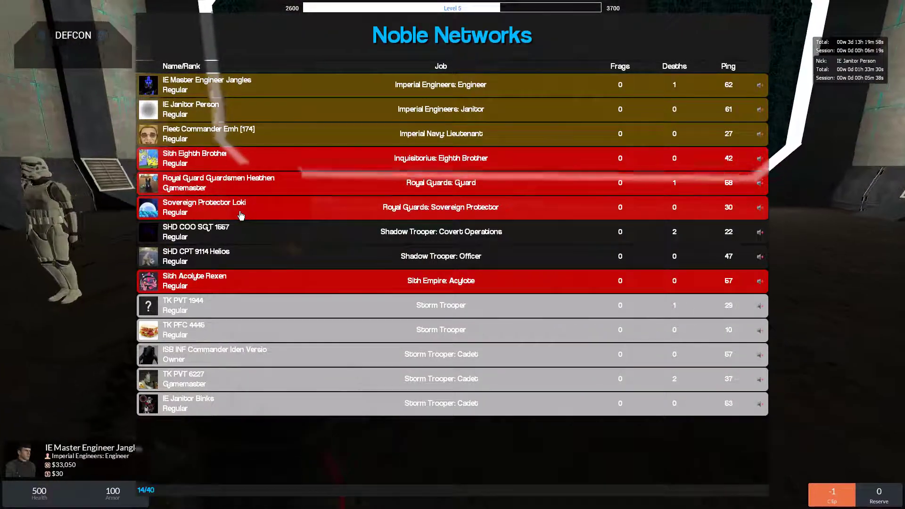